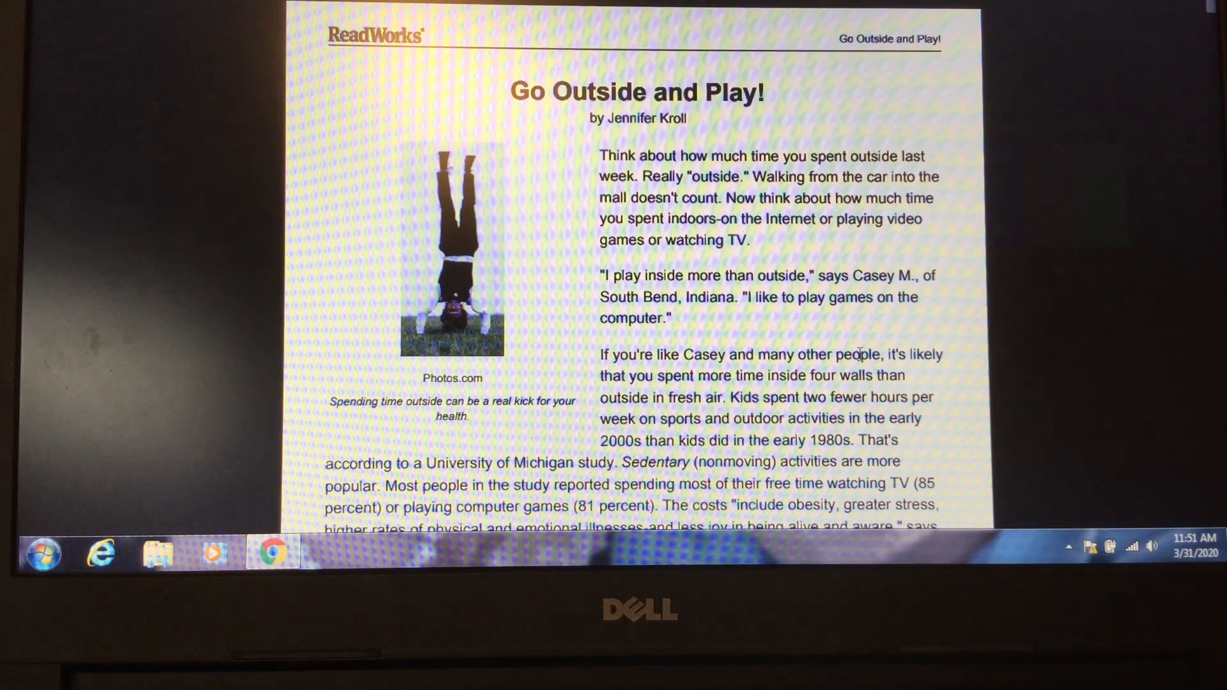
{"action": "scroll", "scroll_direction": "down", "scroll_amount": 3}
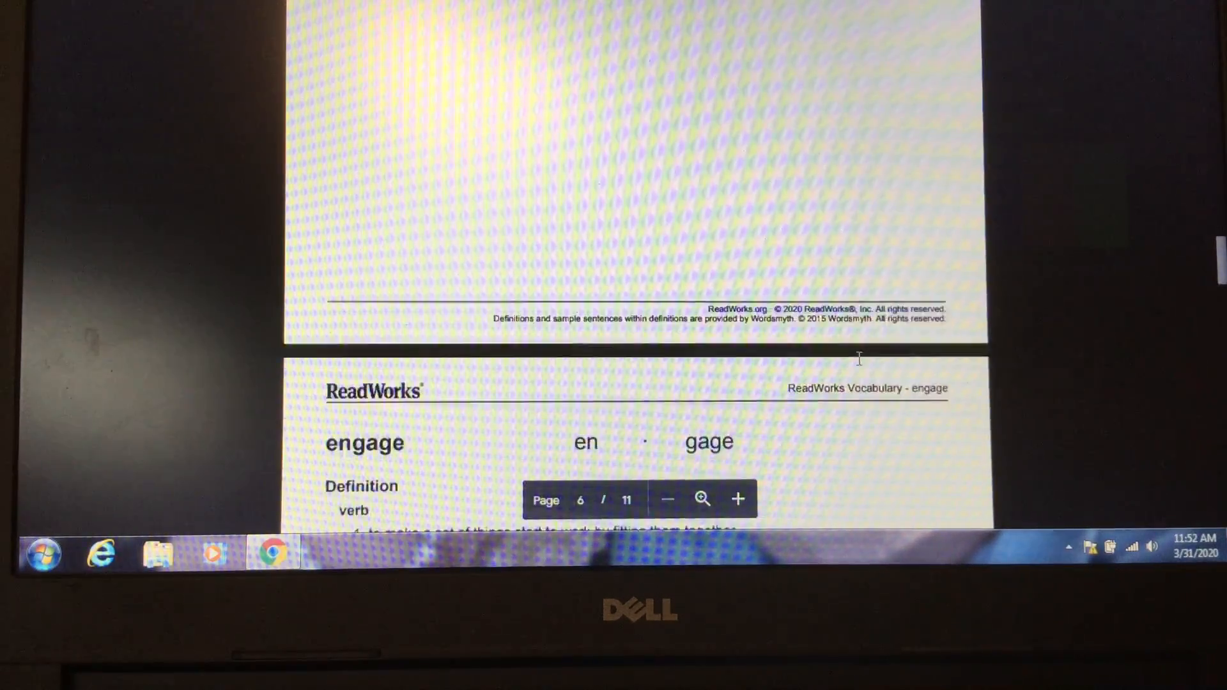
{"action": "scroll", "scroll_direction": "down", "scroll_amount": 3}
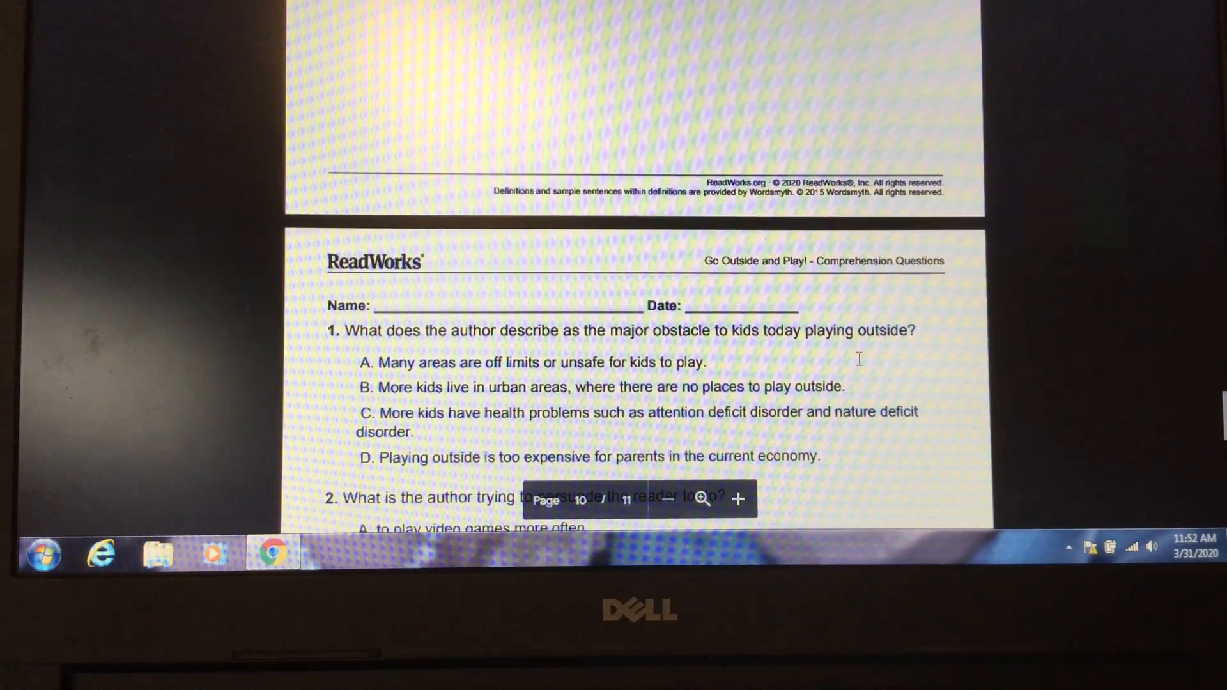
{"action": "scroll", "scroll_direction": "down", "scroll_amount": 3}
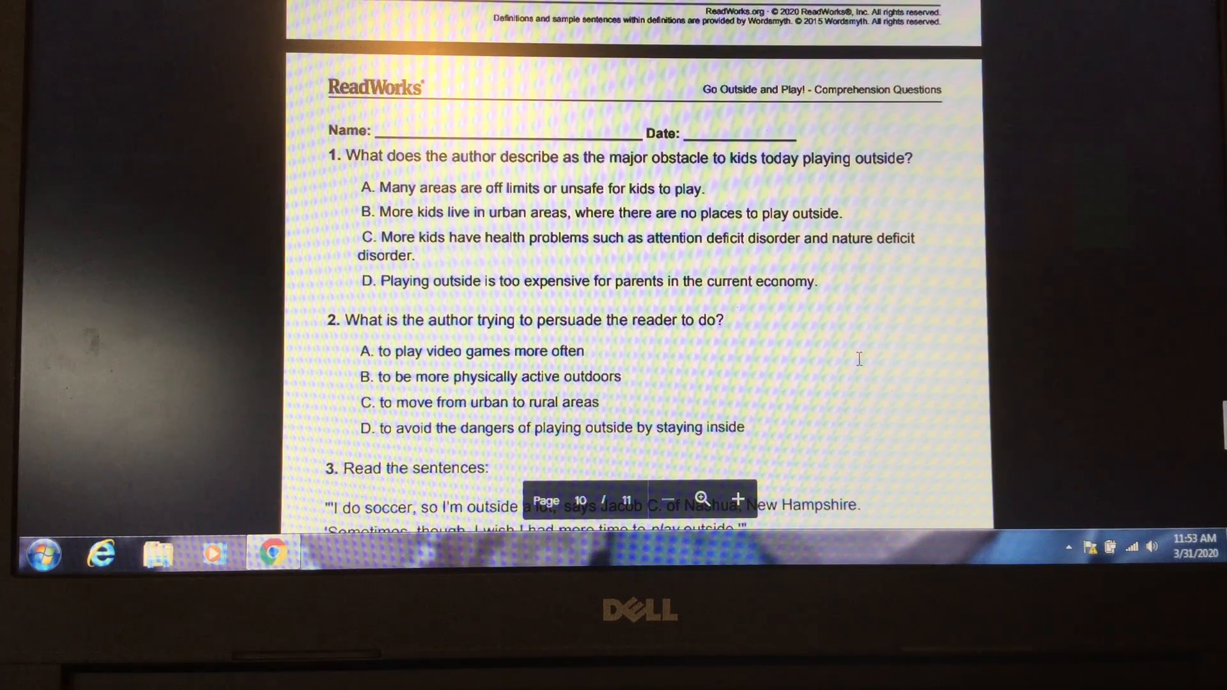
{"action": "scroll", "scroll_direction": "down", "scroll_amount": 3}
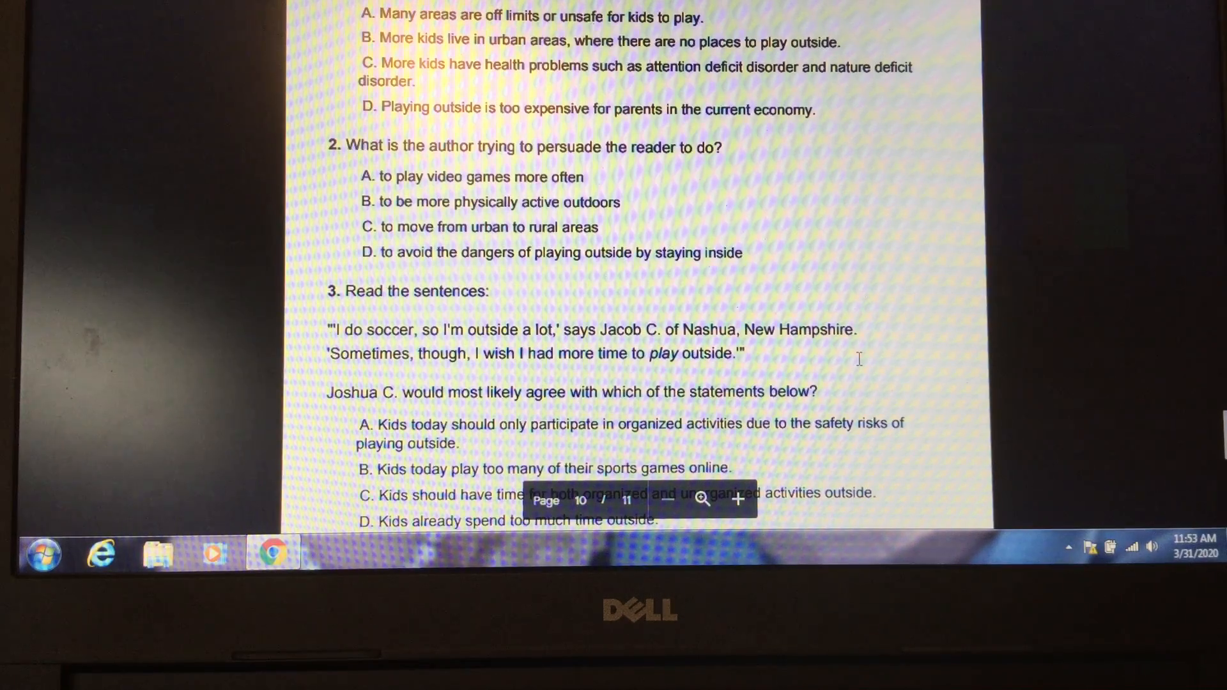
{"action": "scroll", "scroll_direction": "down", "scroll_amount": 3}
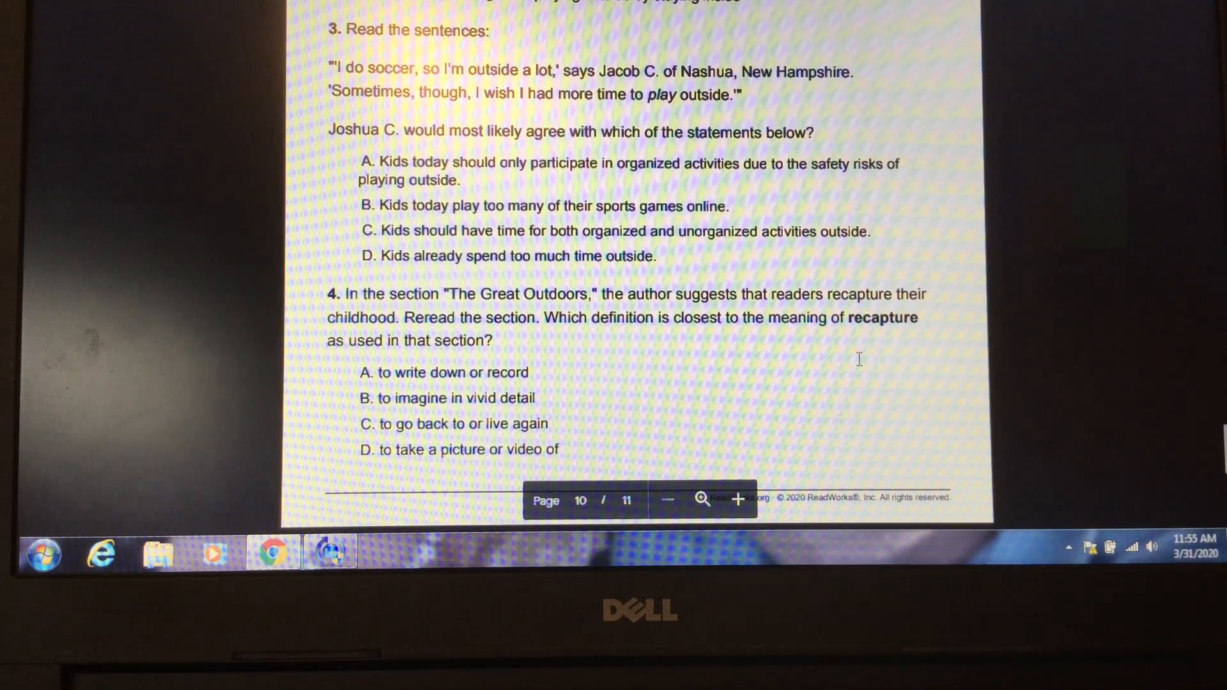
{"action": "scroll", "scroll_direction": "down", "scroll_amount": 3}
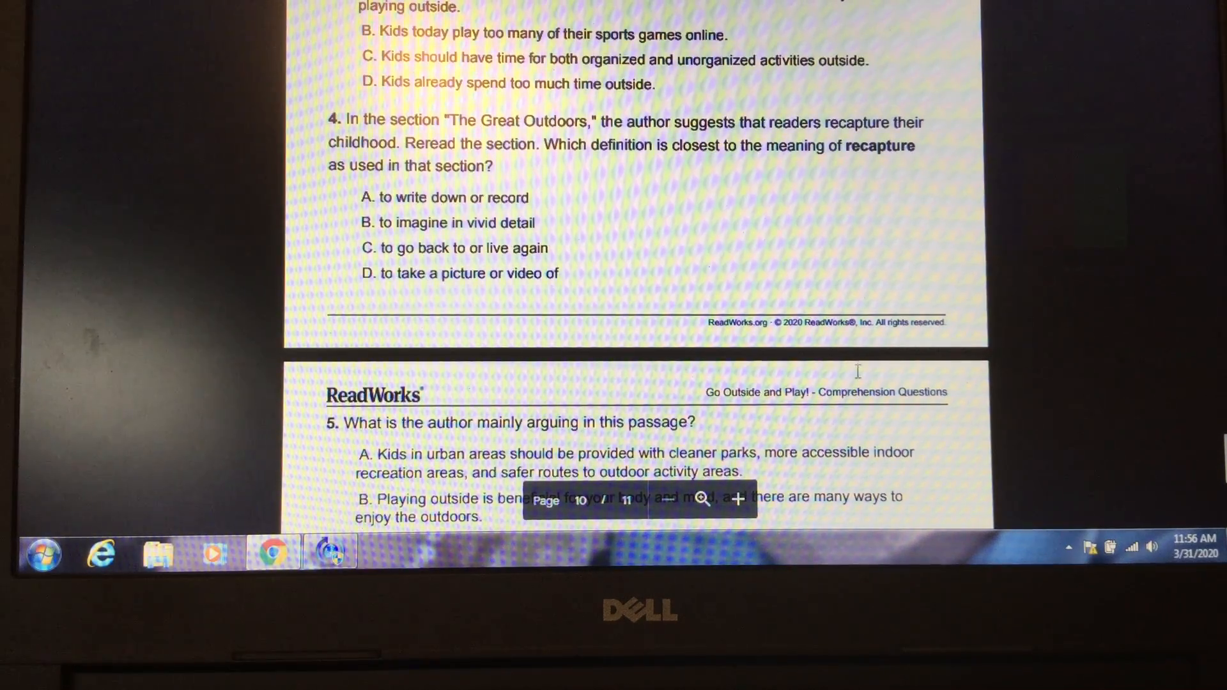
{"action": "scroll", "scroll_direction": "down", "scroll_amount": 3}
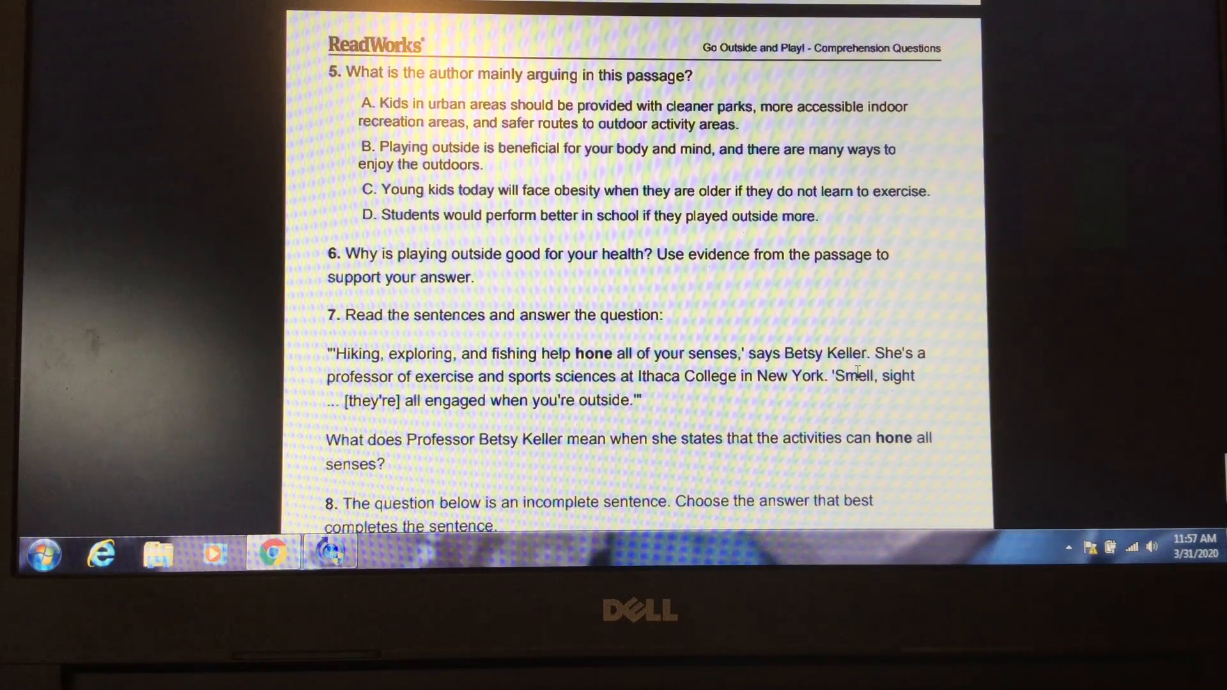
{"action": "scroll", "scroll_direction": "down", "scroll_amount": 3}
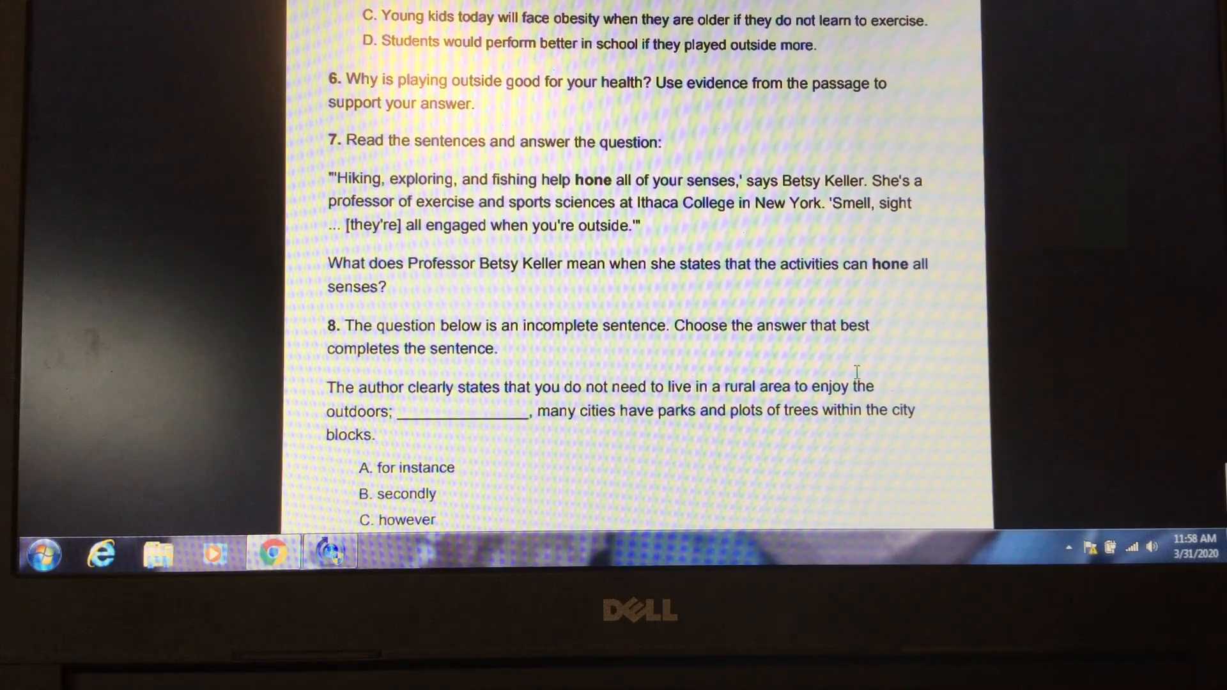
{"action": "scroll", "scroll_direction": "down", "scroll_amount": 3}
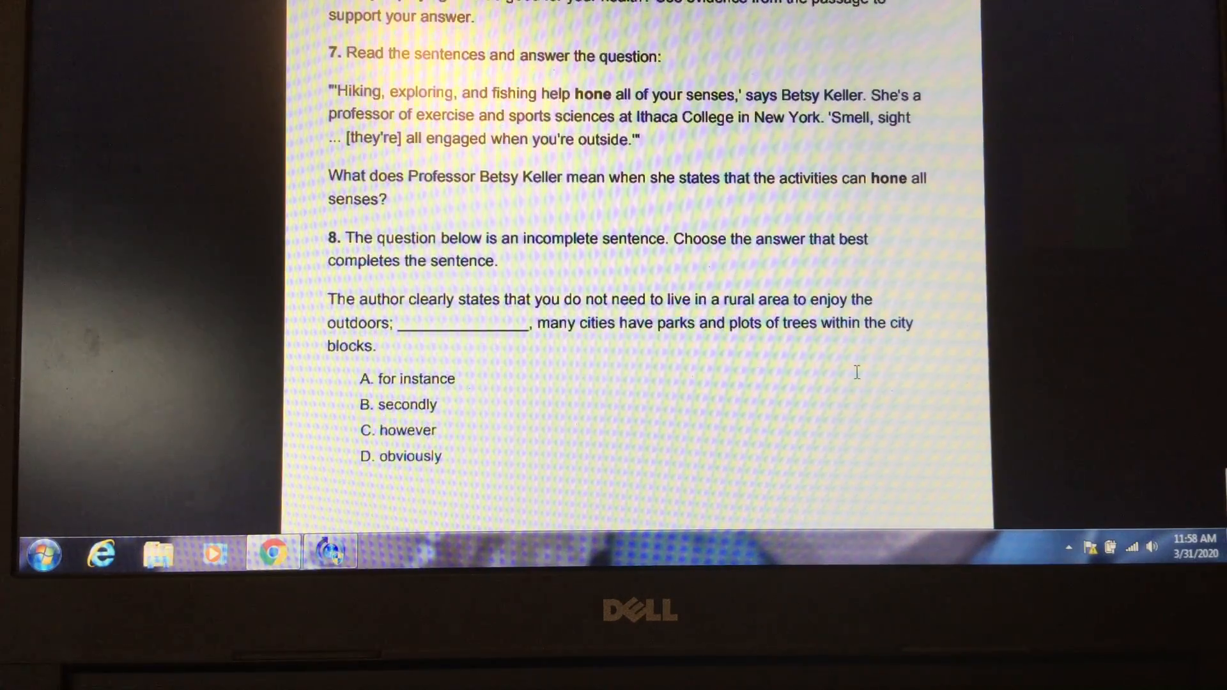